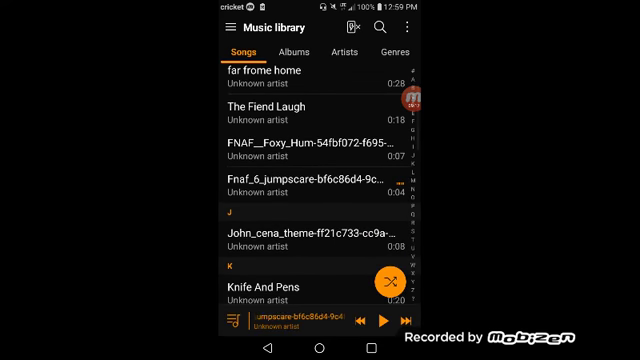
- Scroll the Songs list past Knife And Pens and New Years Day, then return home and swipe to the next page
{"action": "left_click", "coordinate": [410, 320]}
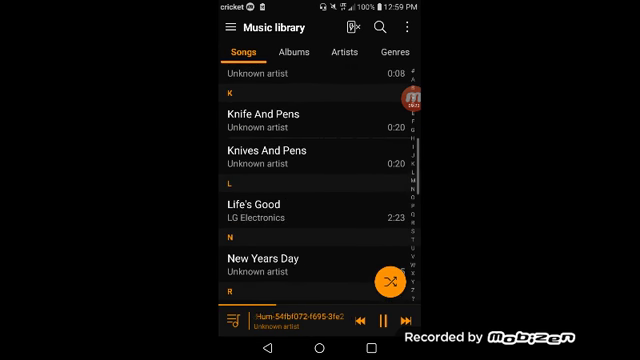
{"action": "scroll", "scroll_direction": "down", "scroll_amount": 3}
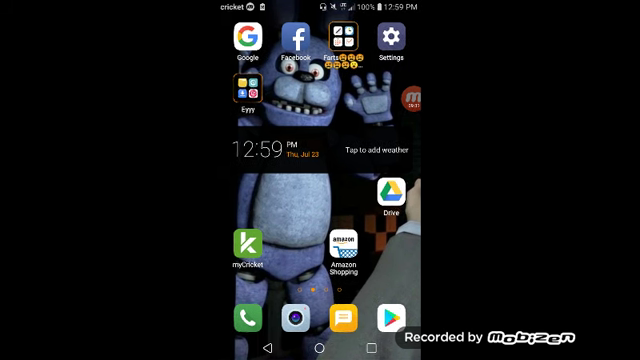
{"action": "scroll", "scroll_direction": "left", "scroll_amount": 3}
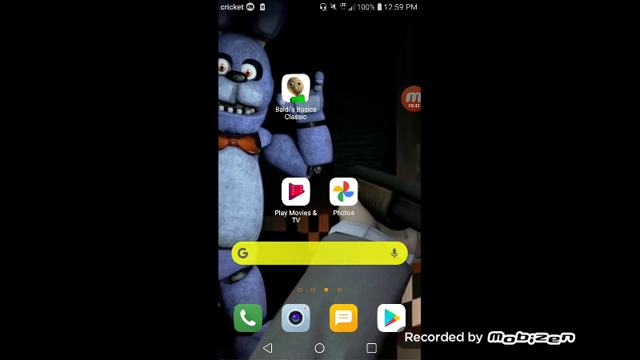